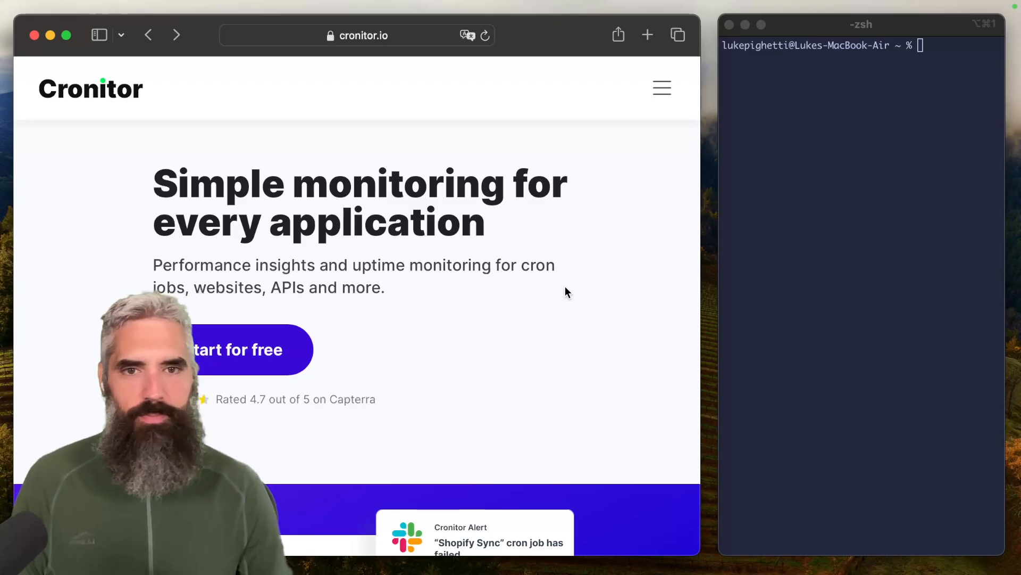
{"action": "mouse_move", "coordinate": [600, 265]}
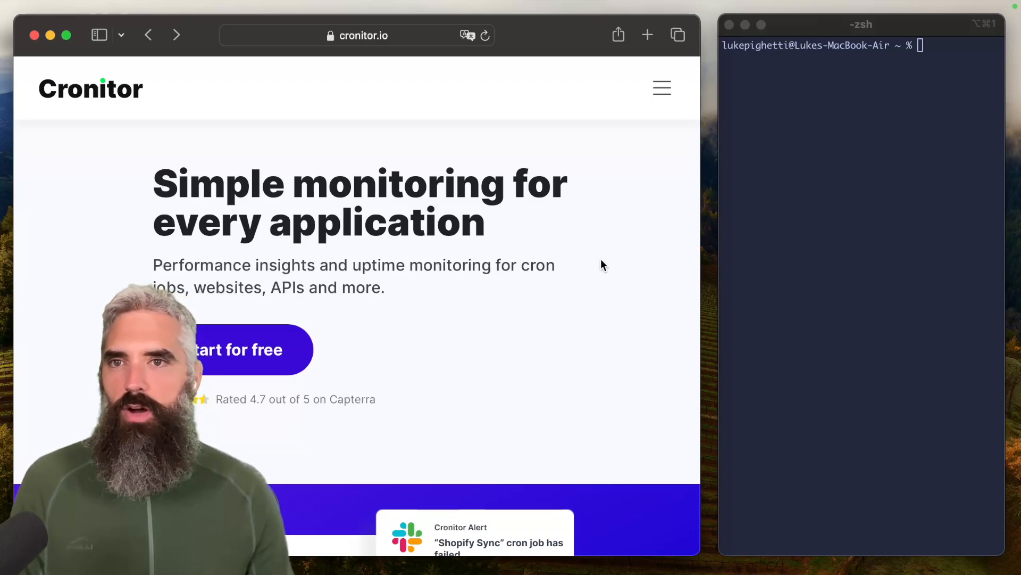
{"action": "mouse_move", "coordinate": [662, 89]}
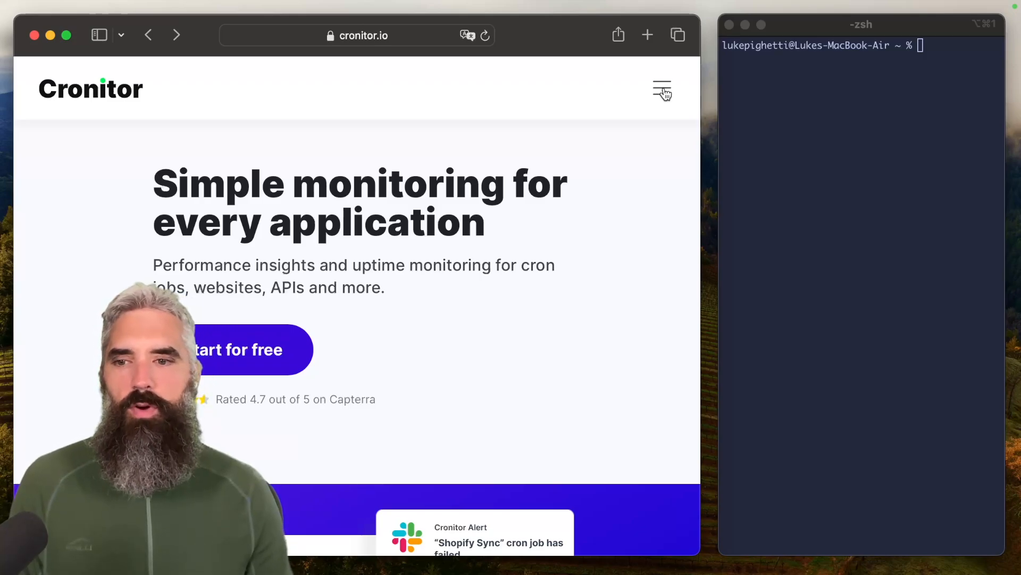
Step: Sign in with the saved credentials chosen from Other Passwords to reach the welcome dashboard
{"action": "left_click", "coordinate": [662, 89]}
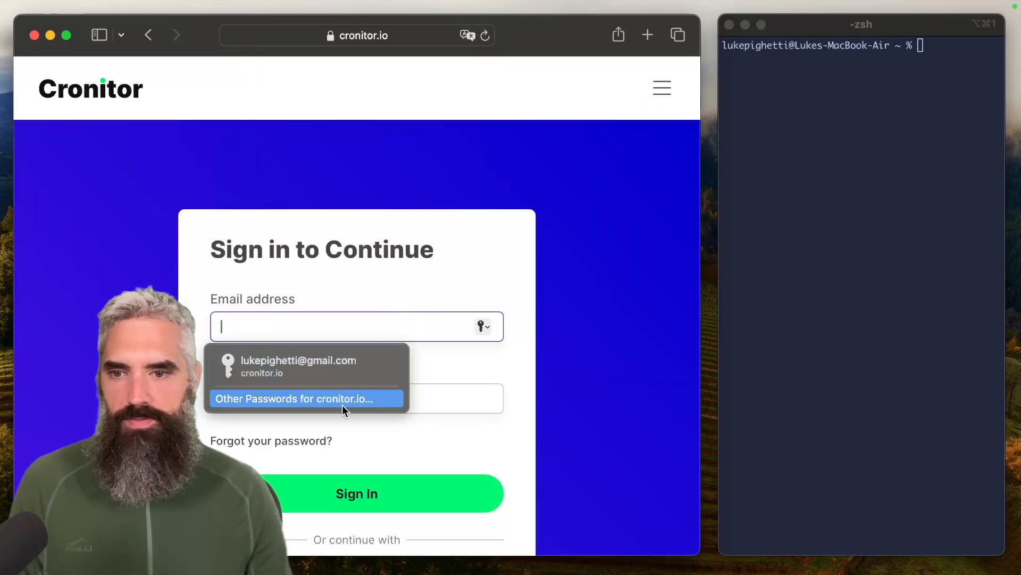
{"action": "left_click", "coordinate": [305, 398]}
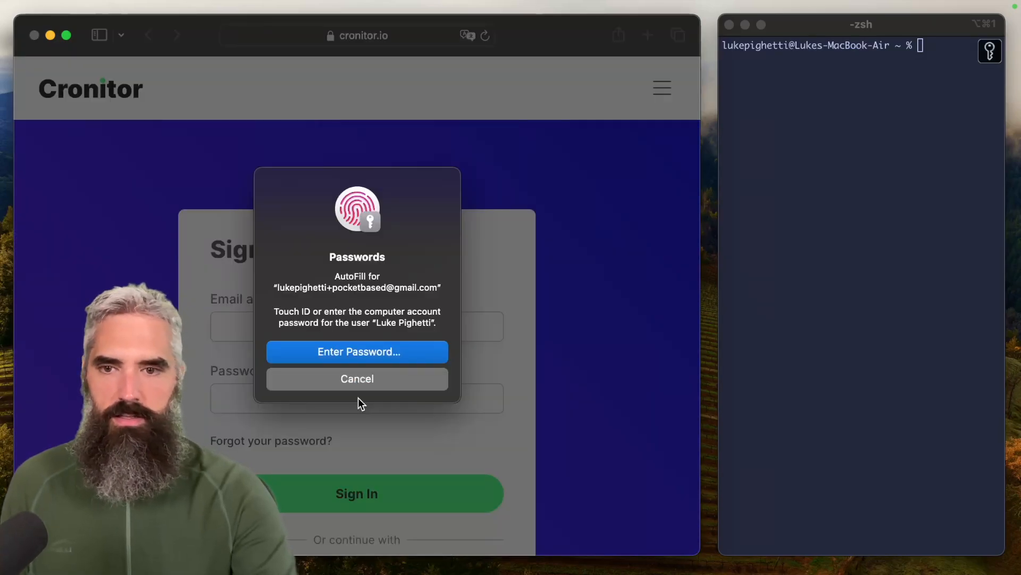
{"action": "left_click", "coordinate": [357, 351]}
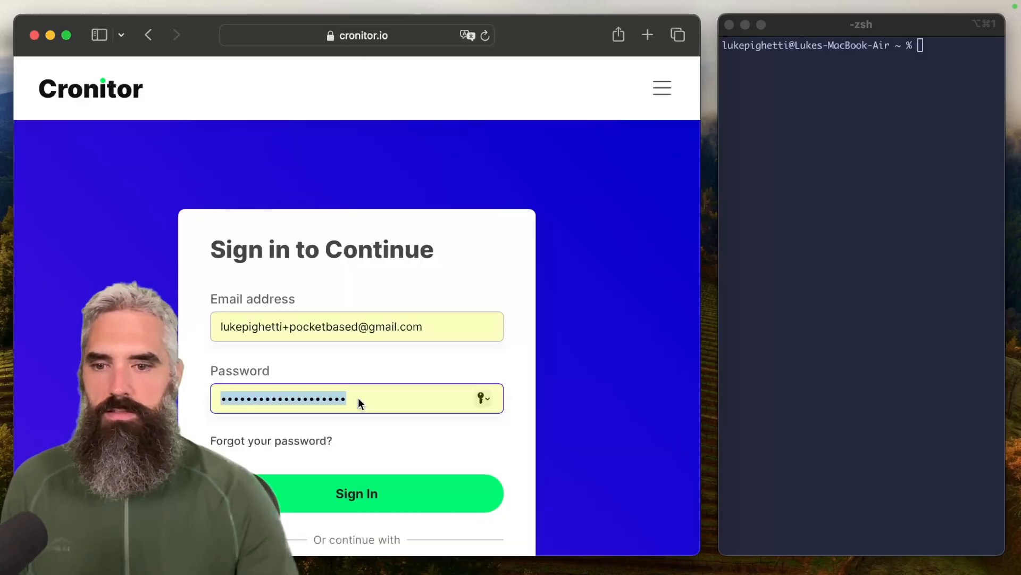
{"action": "left_click", "coordinate": [357, 493]}
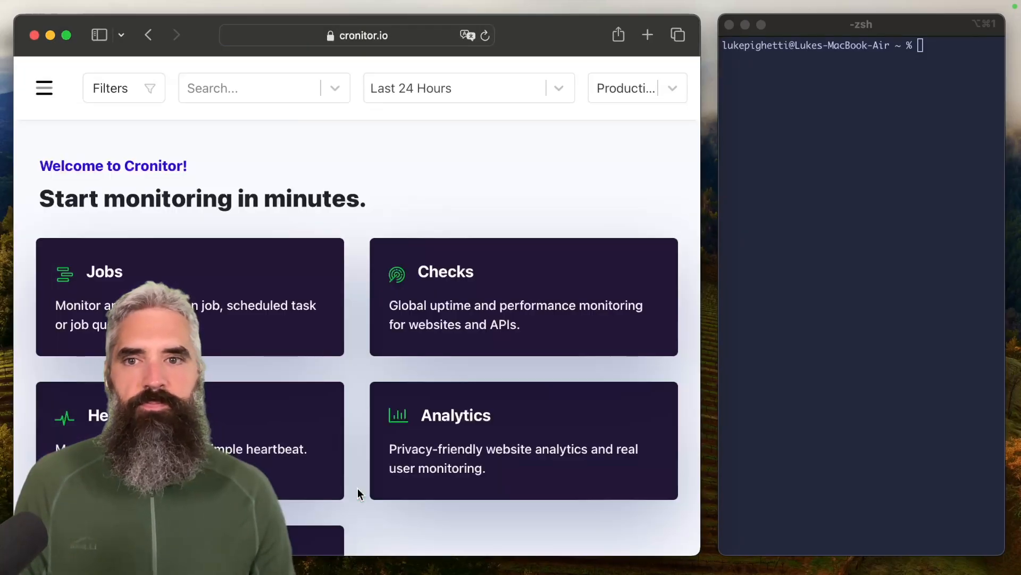
{"action": "left_click", "coordinate": [43, 87]}
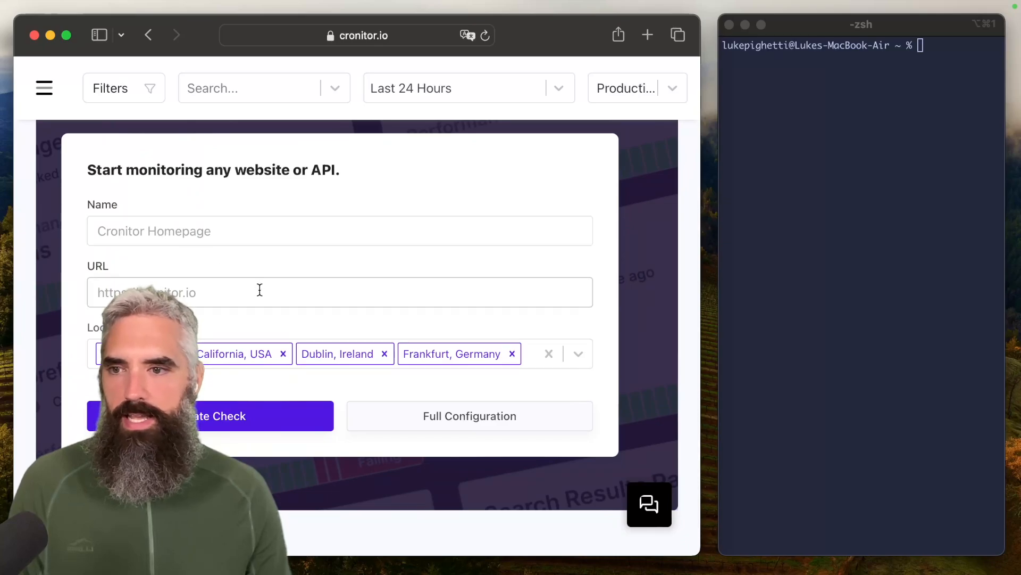
{"action": "type", "text": "PocketBased"}
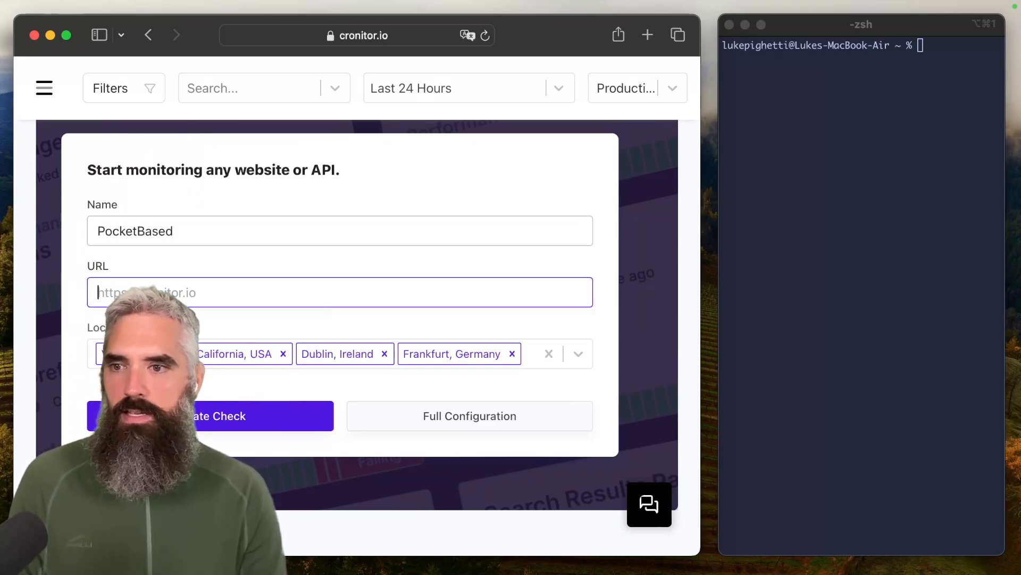
{"action": "type", "text": "curl https://pocketbased.chadflare.com/api/health"}
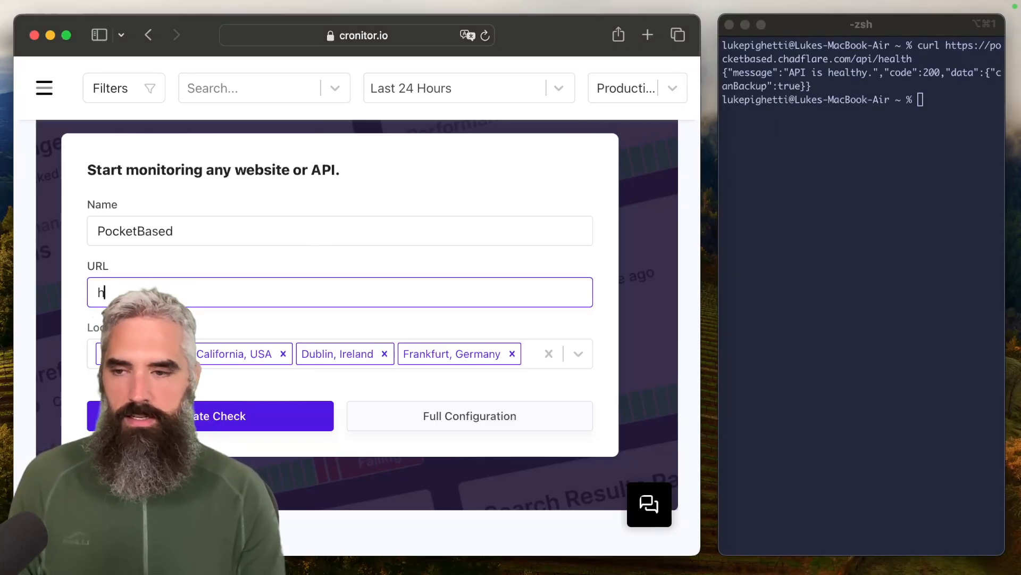
{"action": "type", "text": "https://pocketbased.chadflare.com/"}
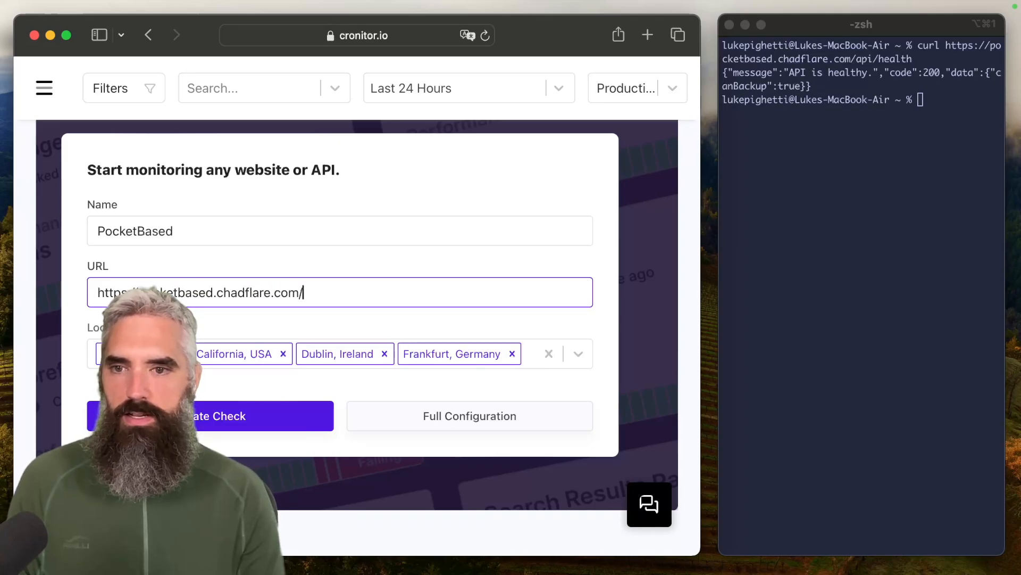
{"action": "type", "text": "api/health"}
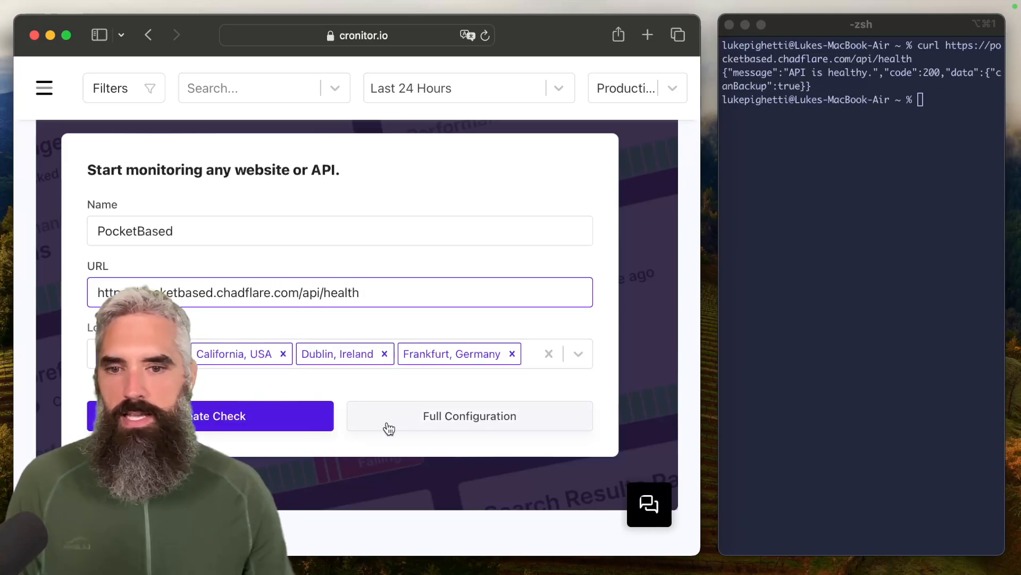
{"action": "left_click", "coordinate": [218, 416]}
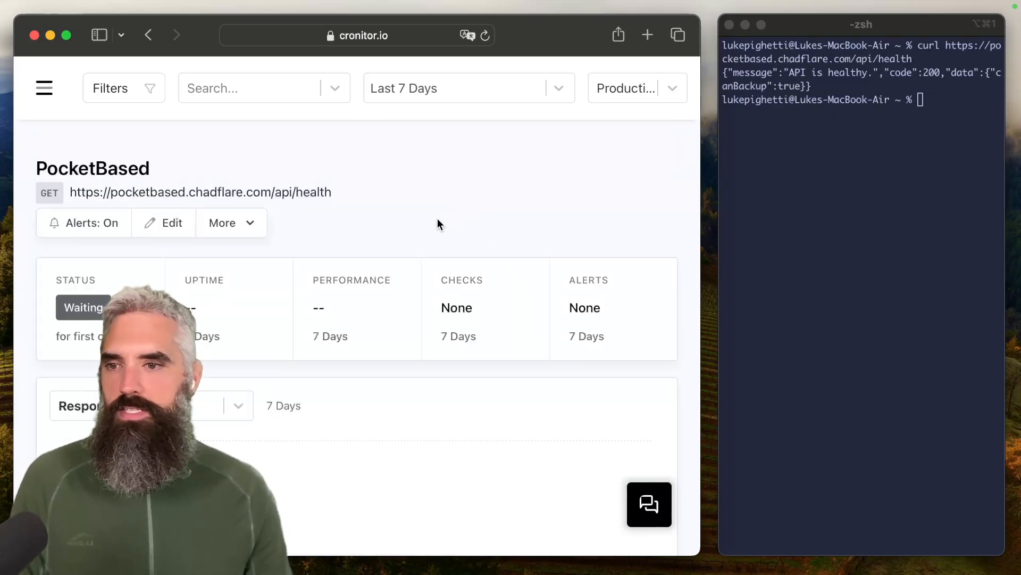
{"action": "scroll", "scroll_direction": "down", "scroll_amount": 3}
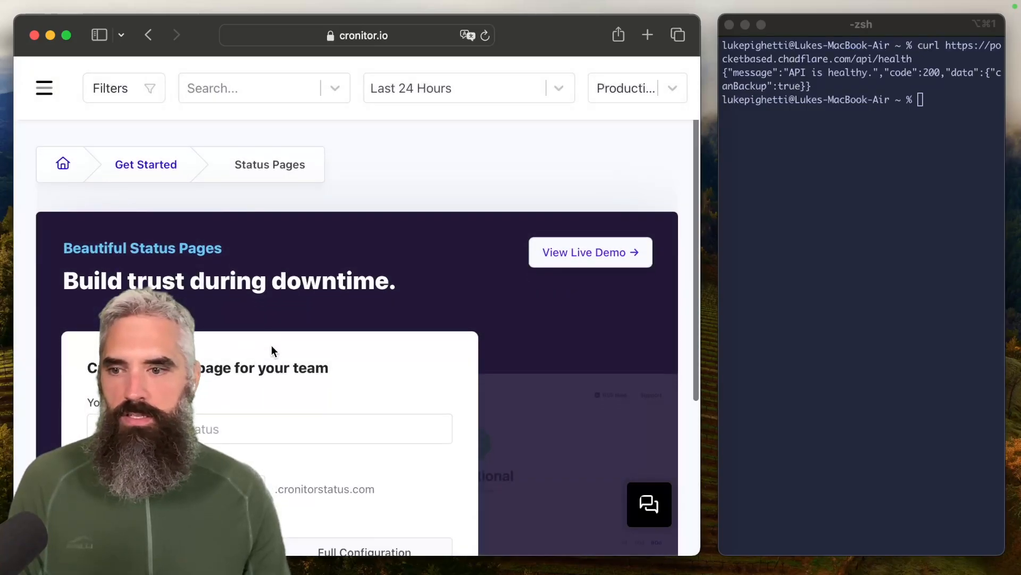
Step: Create the status page named PocketBased, reporting Operational with no active incidents
{"action": "scroll", "scroll_direction": "down", "scroll_amount": 3}
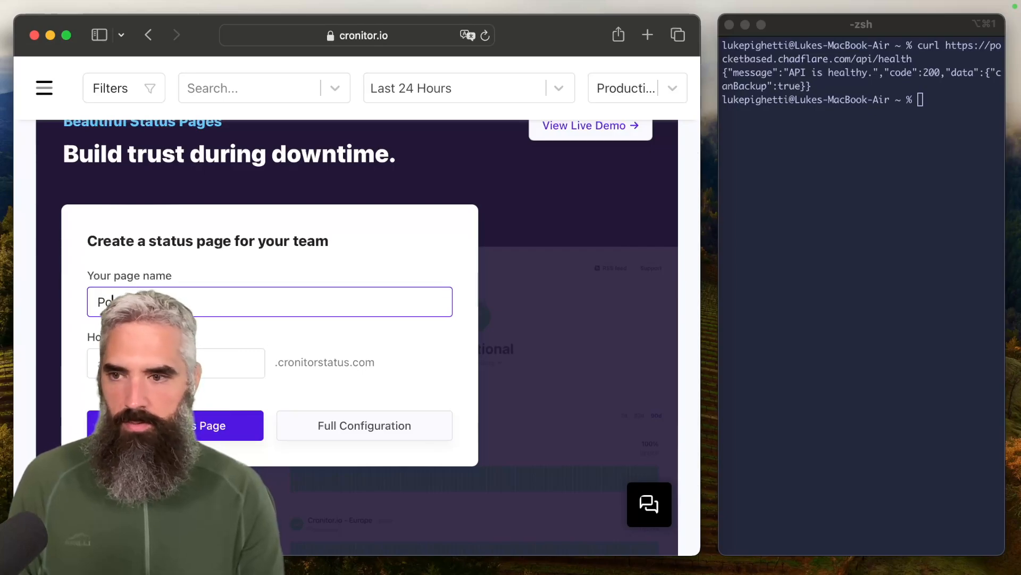
{"action": "left_click", "coordinate": [176, 363]}
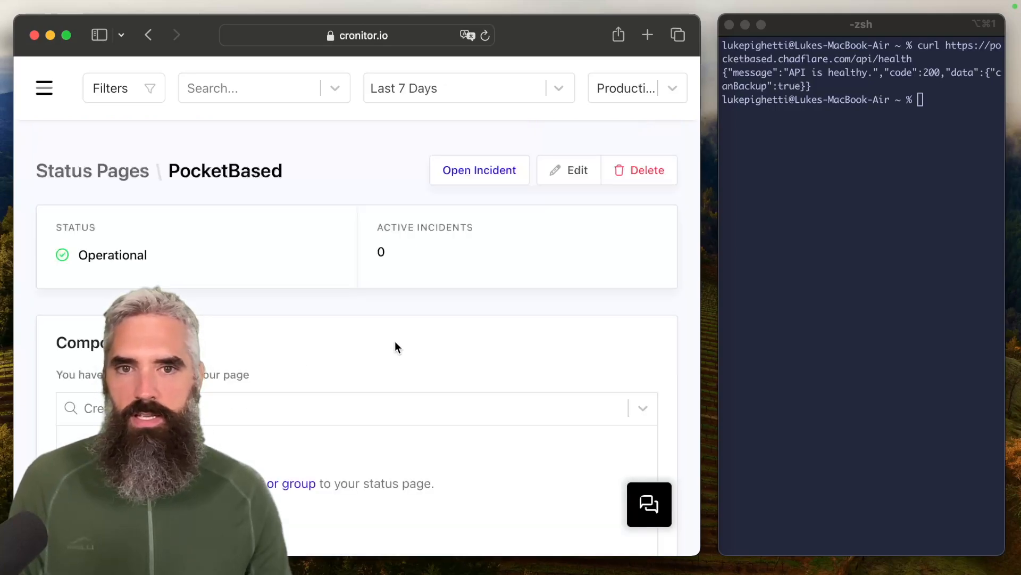
Step: Add the PocketBased uptime check as the page's single component under Components
{"action": "scroll", "scroll_direction": "down", "scroll_amount": 3}
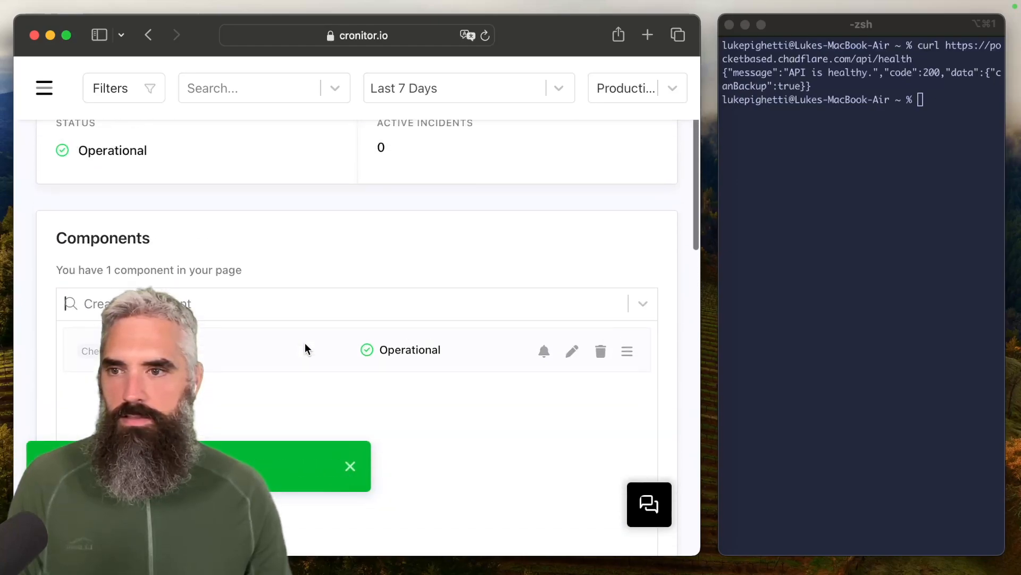
{"action": "scroll", "scroll_direction": "down", "scroll_amount": 3}
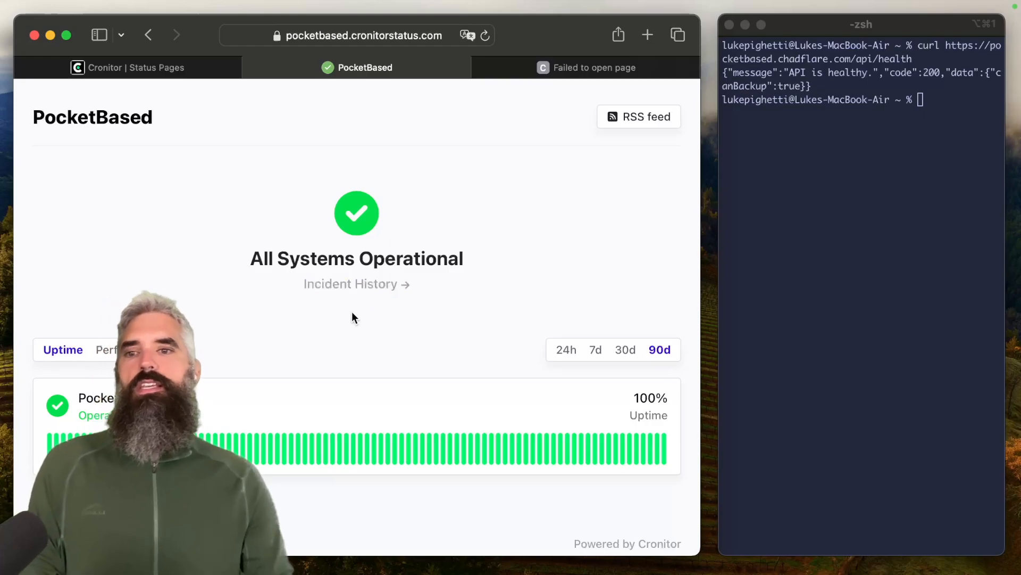
Step: Limit the public page's history to the last 24 hours and return to the Uptime view
{"action": "scroll", "scroll_direction": "down", "scroll_amount": 3}
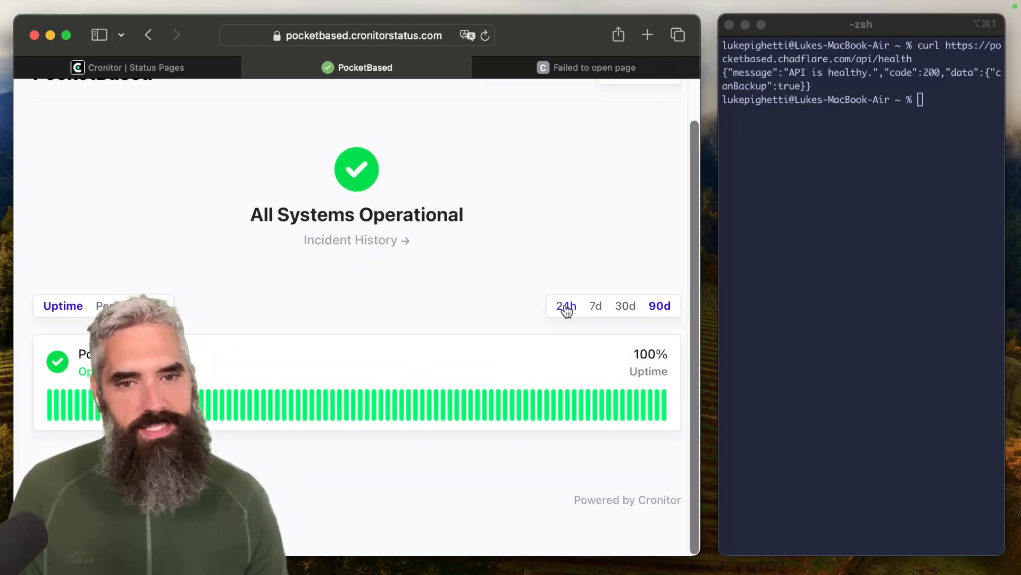
{"action": "left_click", "coordinate": [107, 306]}
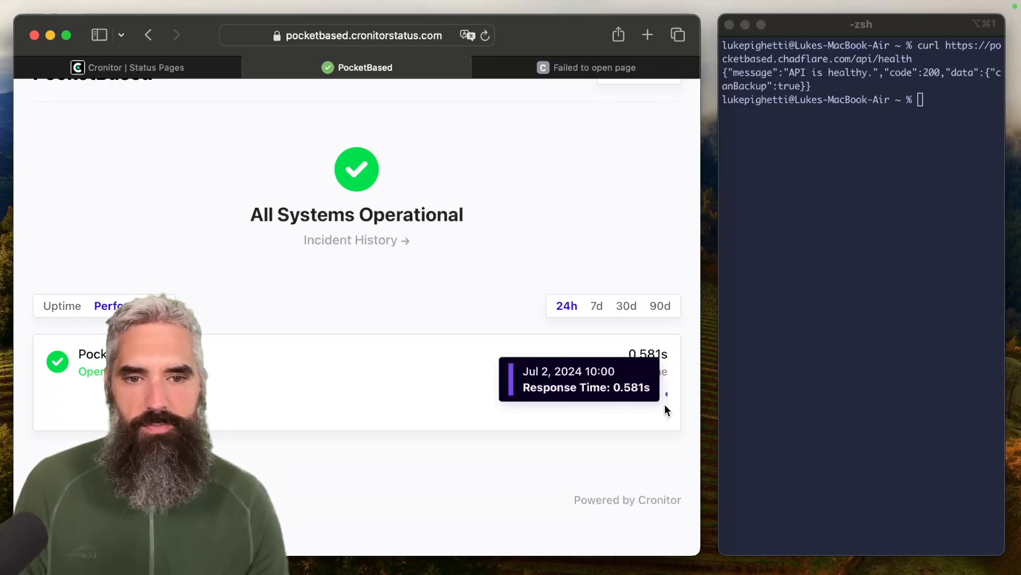
{"action": "left_click", "coordinate": [63, 306]}
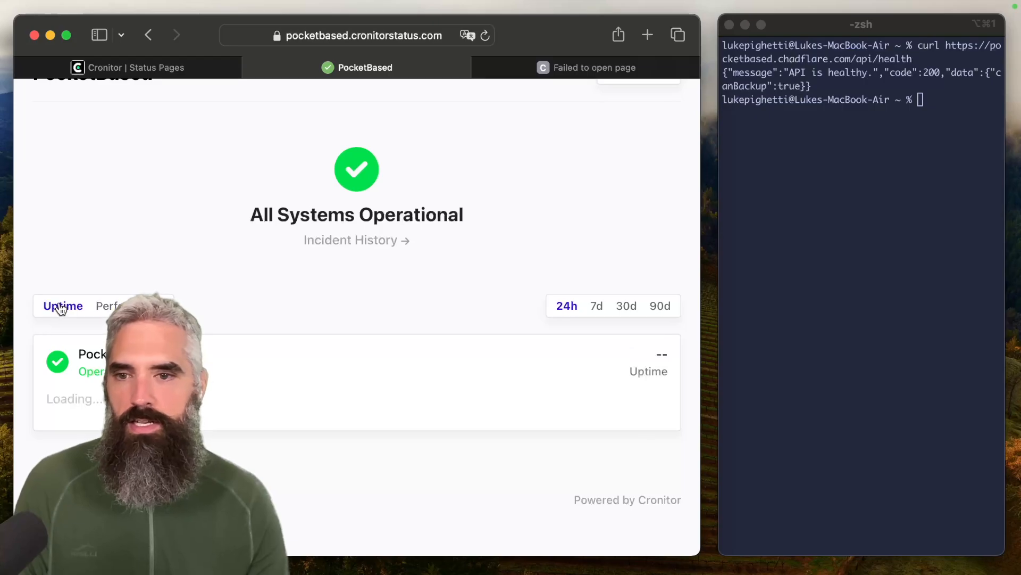